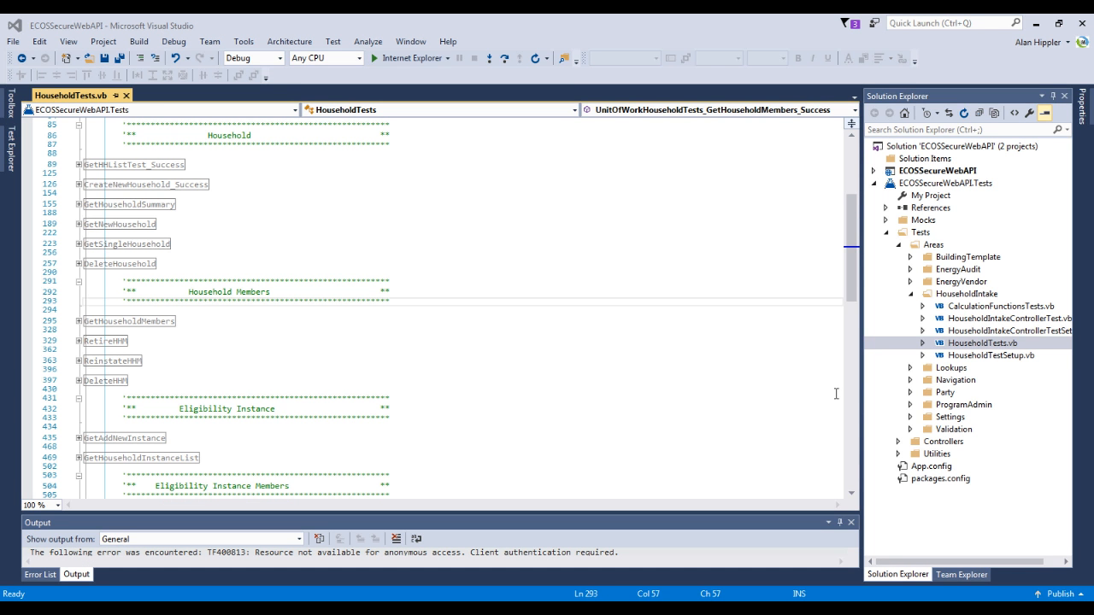
Expand #Region "GetSingleHousehold" to reveal its arrange, act and assert code.
click(978, 342)
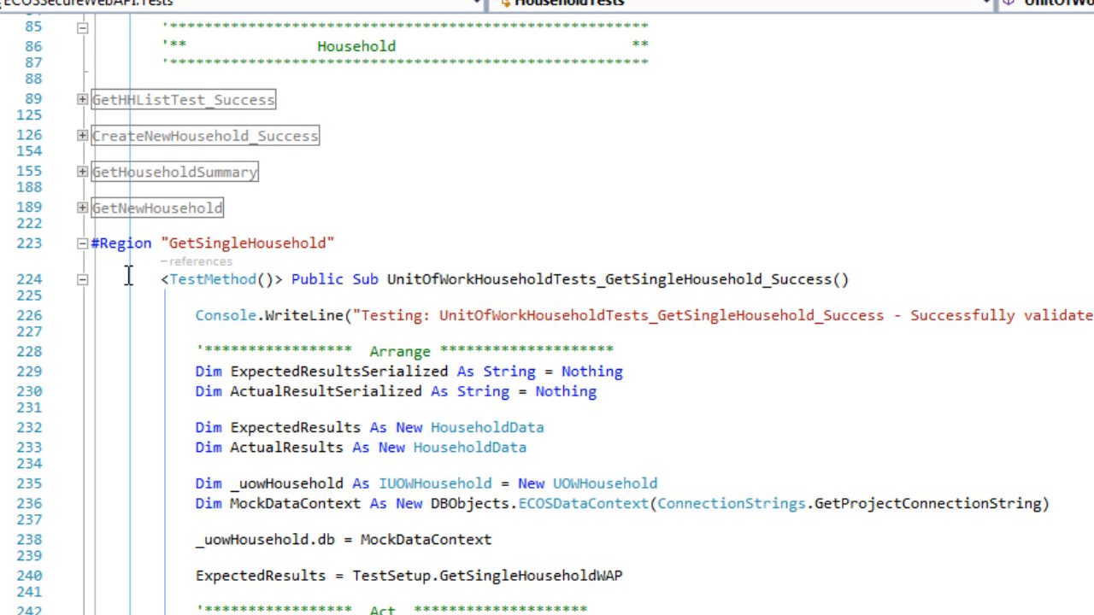
scroll(down, 3)
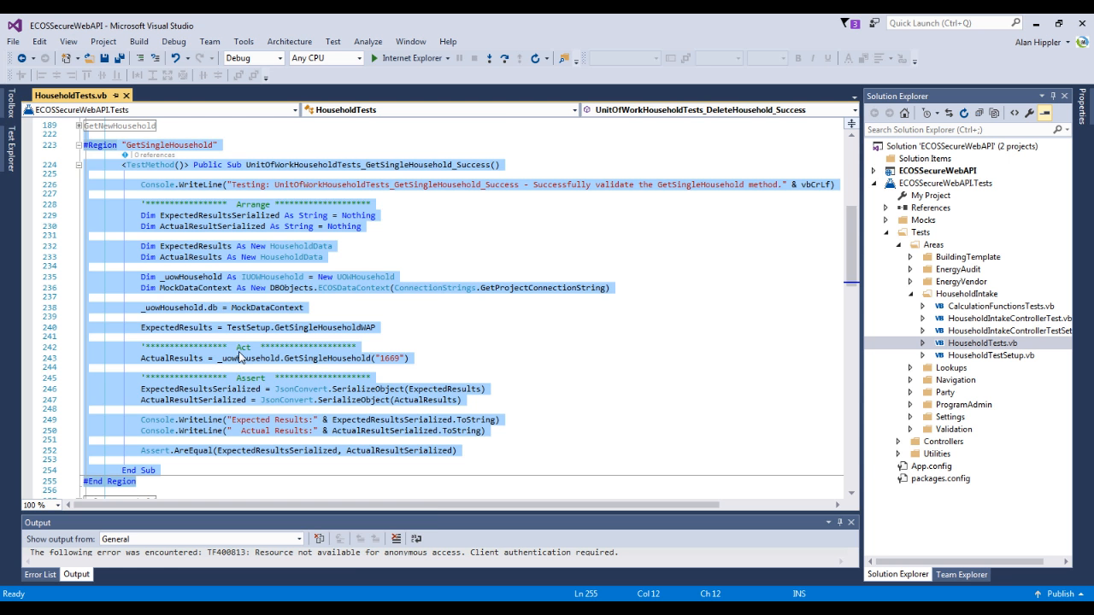
Copy the GetSingleHousehold test code and collapse the region again.
right_click(239, 357)
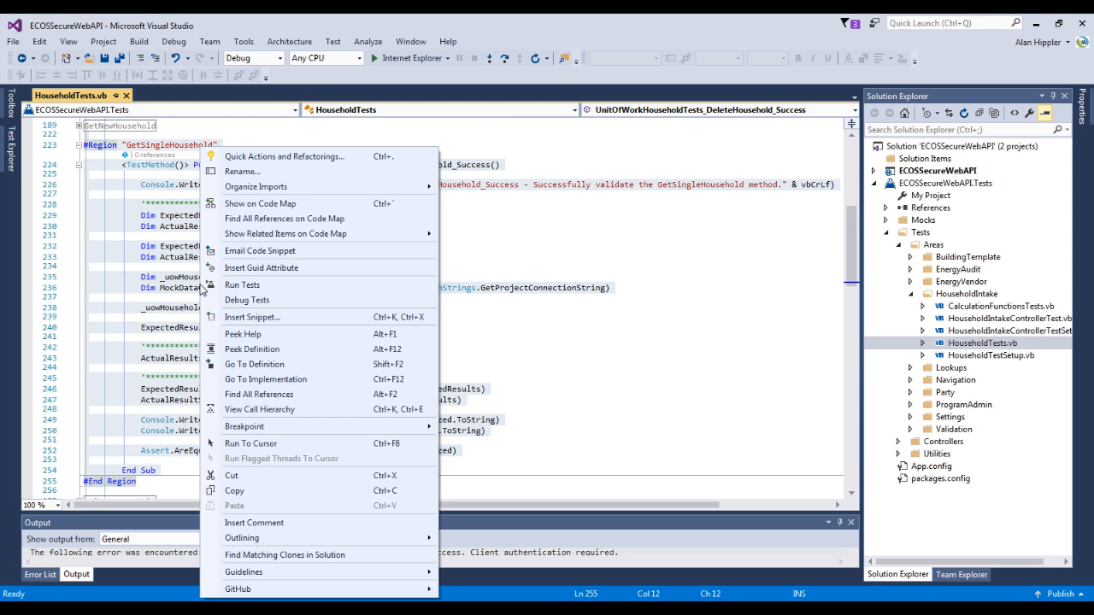
mouse_move(260, 410)
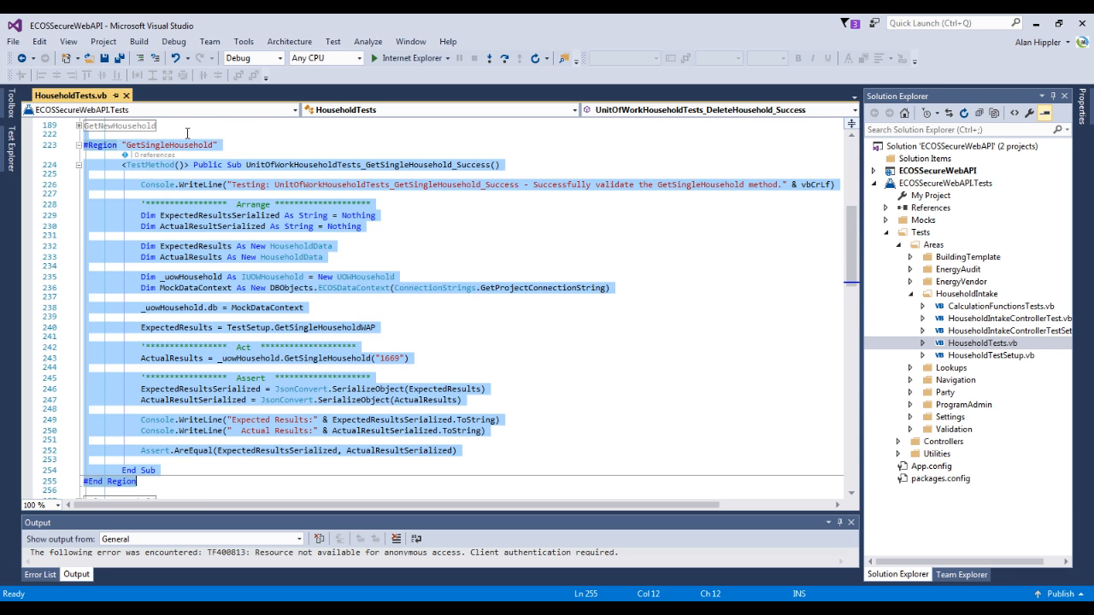
click(79, 143)
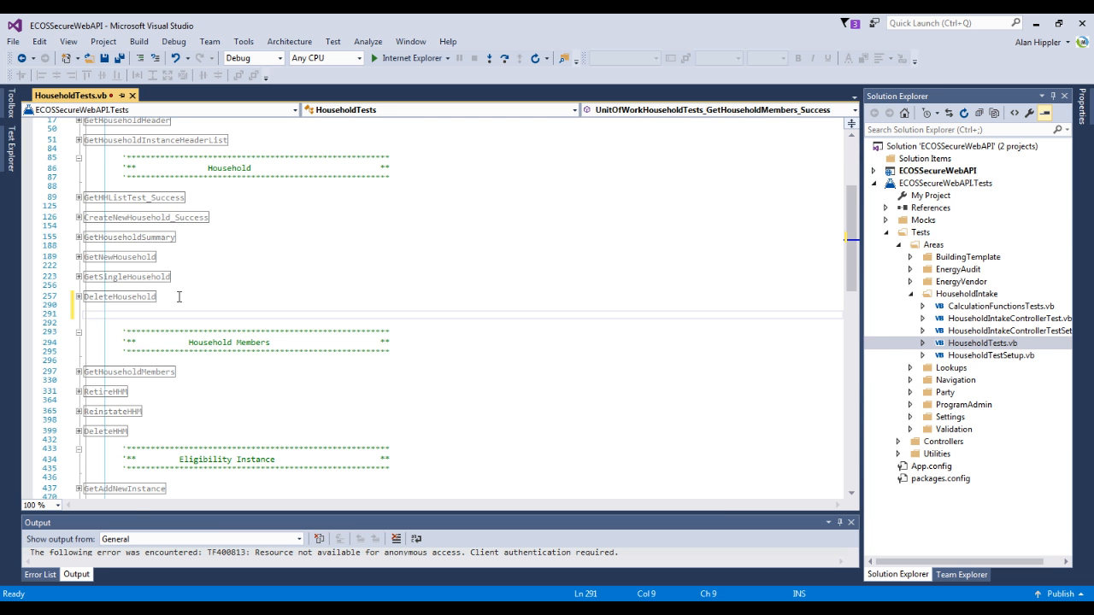
Paste the copy after DeleteHousehold as UnitOfWorkHouseholdTests_NewFunction_Success and save HouseholdTests.vb.
click(76, 277)
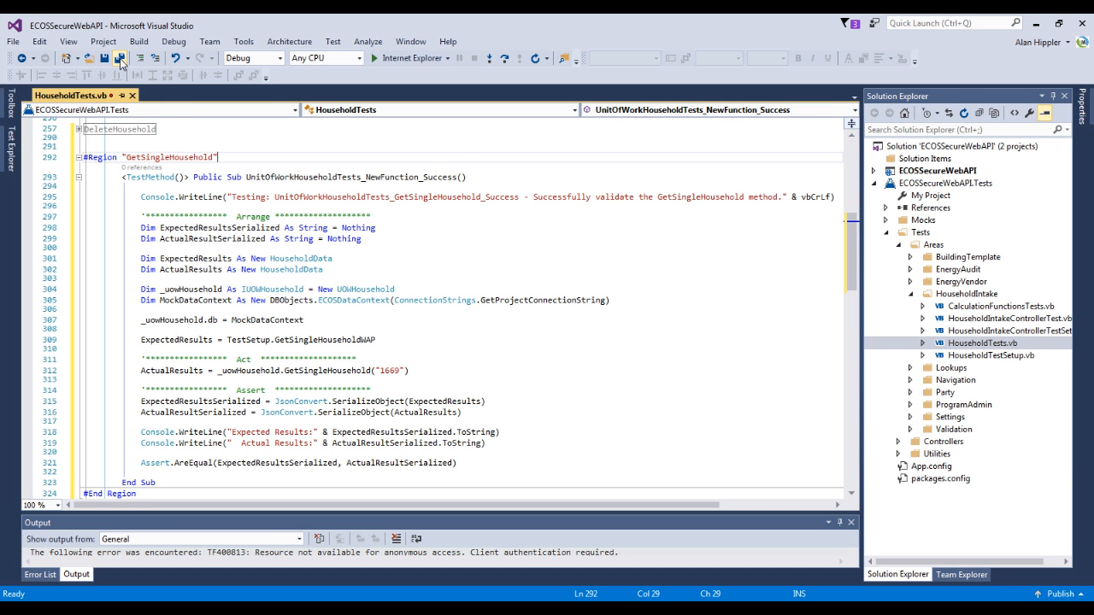
click(79, 58)
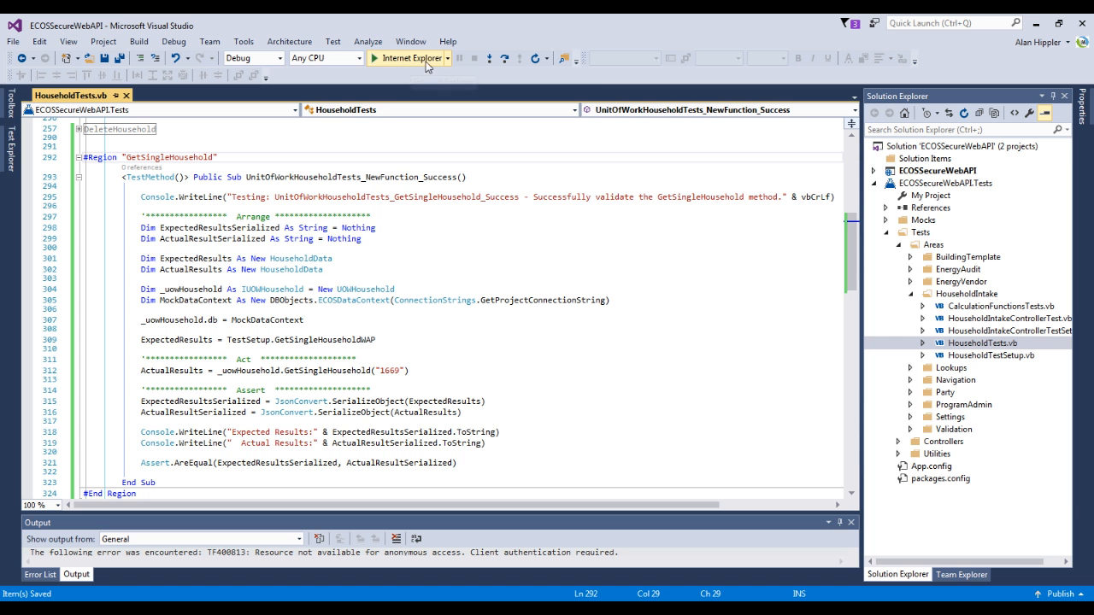